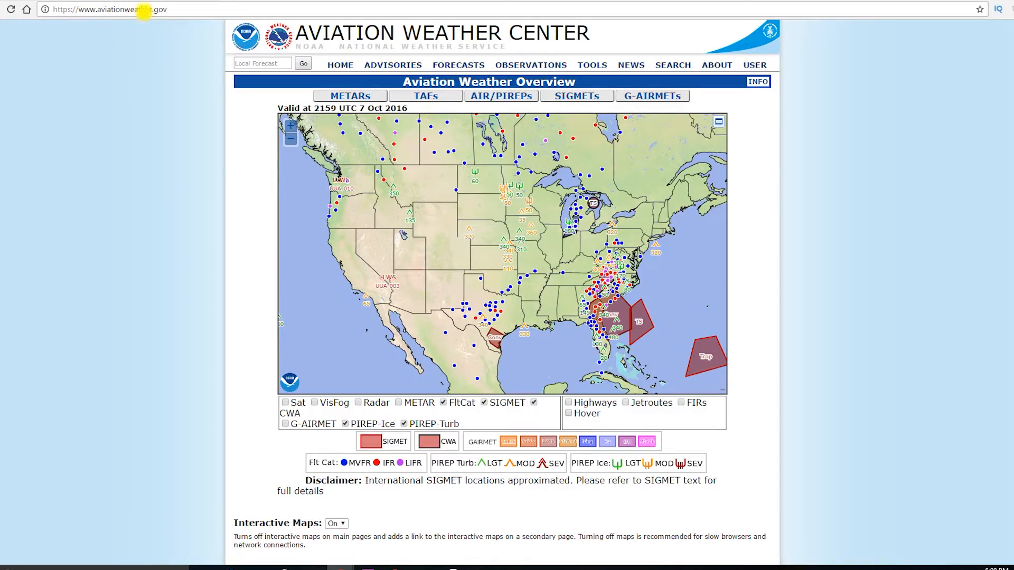
- Expand the Forecasts menu and choose the Area Forecasts entry
{"action": "left_click", "coordinate": [458, 64]}
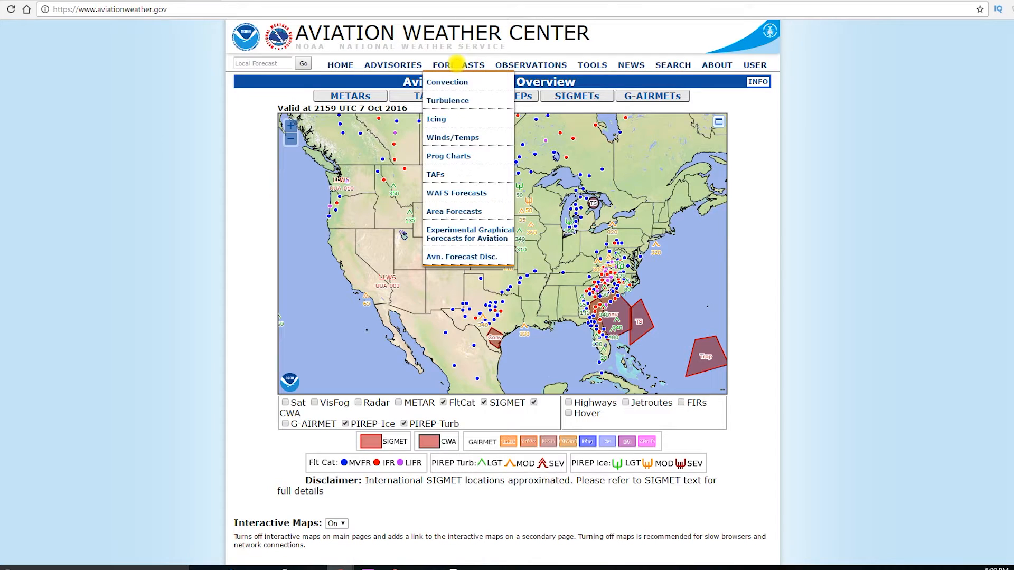
{"action": "left_click", "coordinate": [454, 211]}
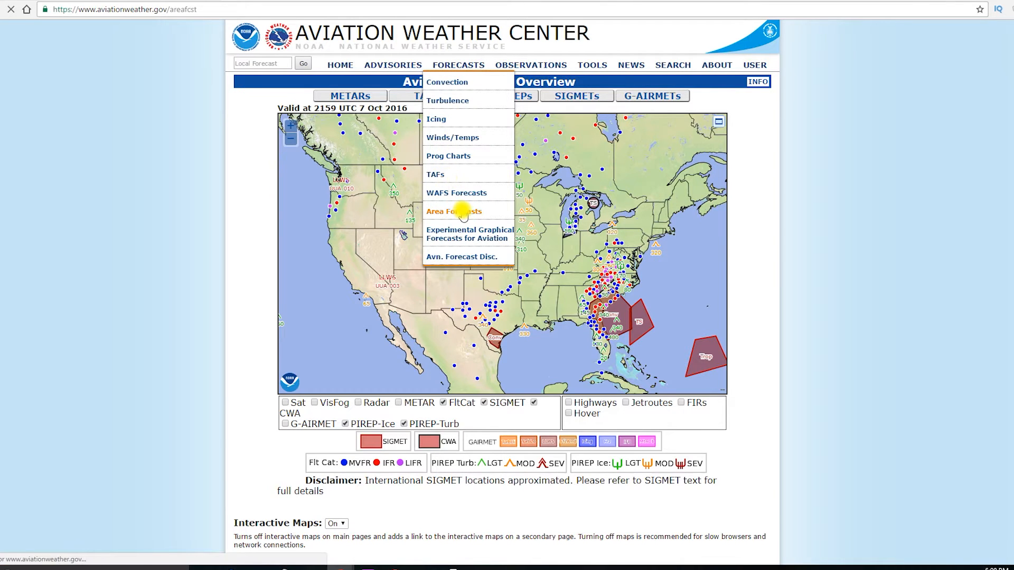
- Load the Aviation Area Forecasts (FA) page with its region map
{"action": "left_click", "coordinate": [454, 211]}
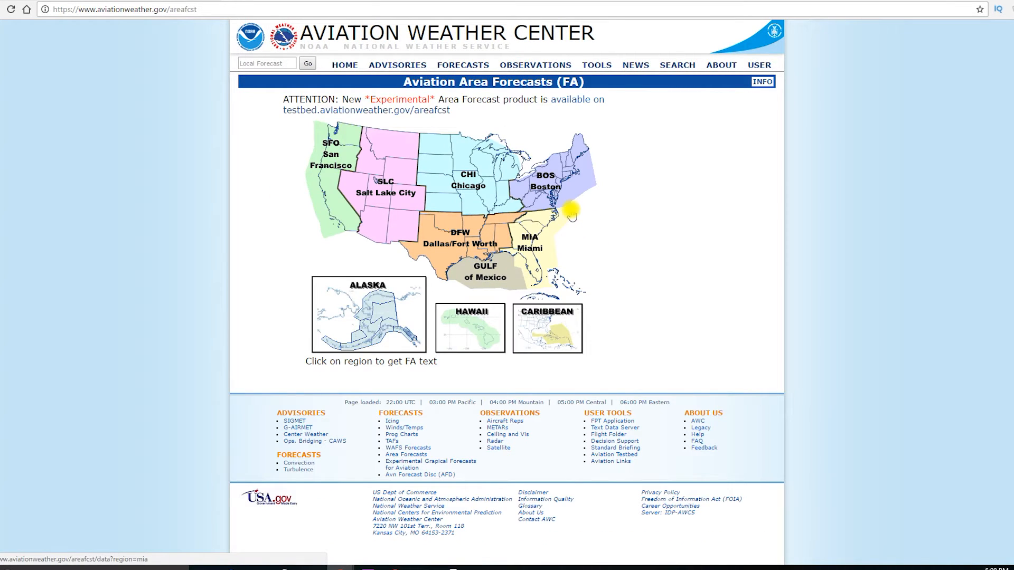
{"action": "mouse_move", "coordinate": [568, 208]}
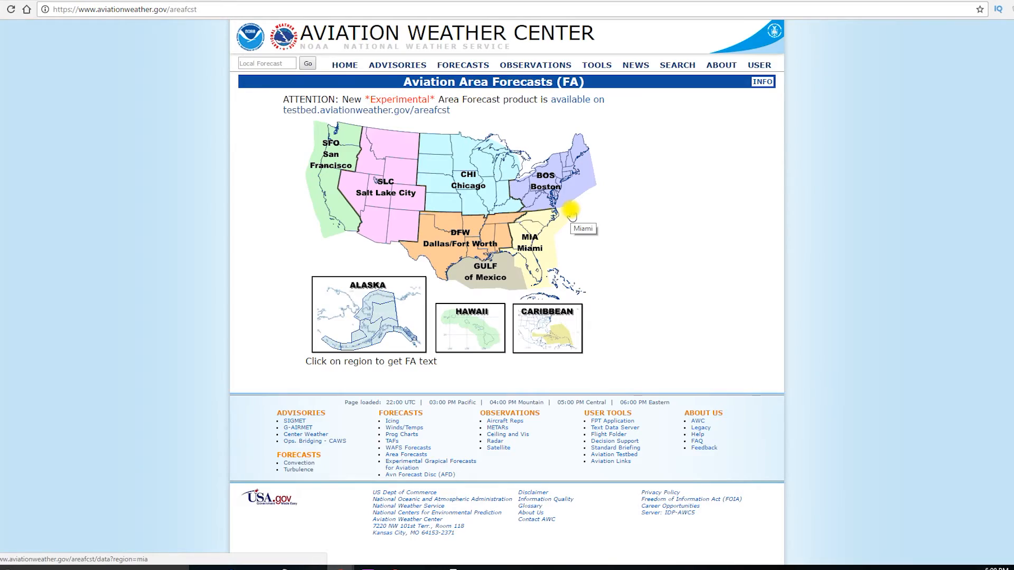
- Load the MIA Miami region's Area Forecast text from the map
{"action": "left_click", "coordinate": [839, 7]}
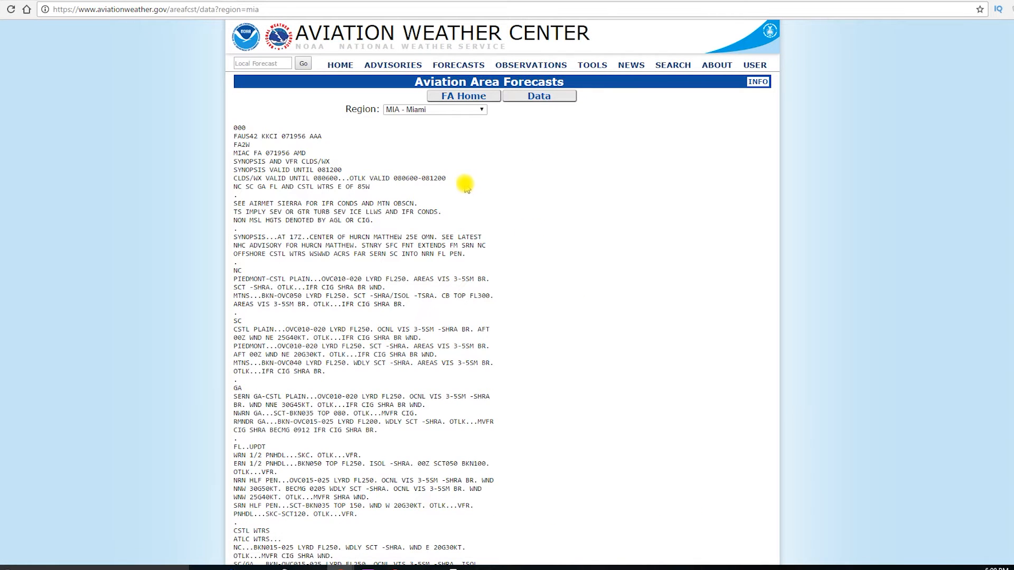
{"action": "mouse_move", "coordinate": [202, 149]}
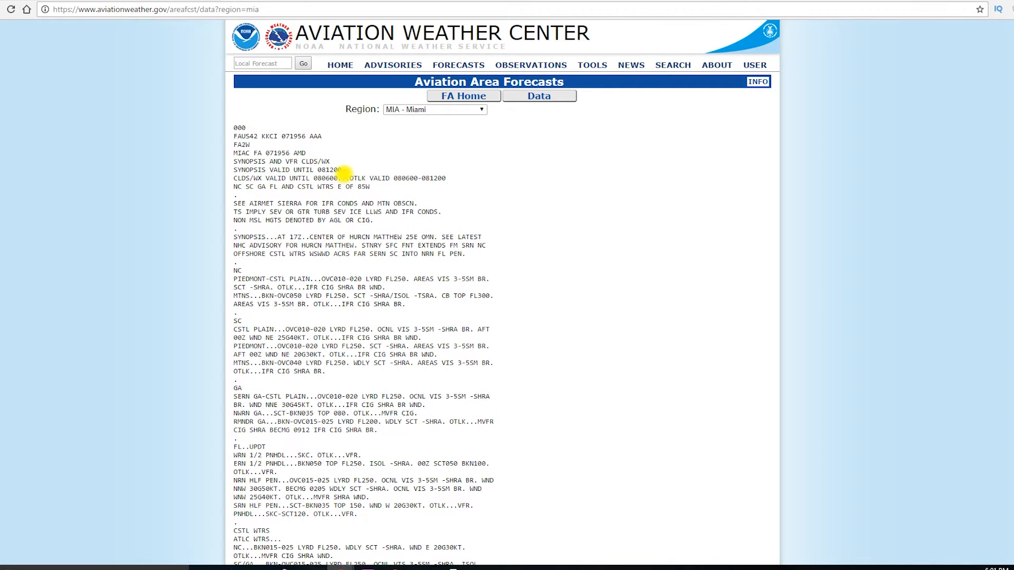
{"action": "mouse_move", "coordinate": [430, 181]}
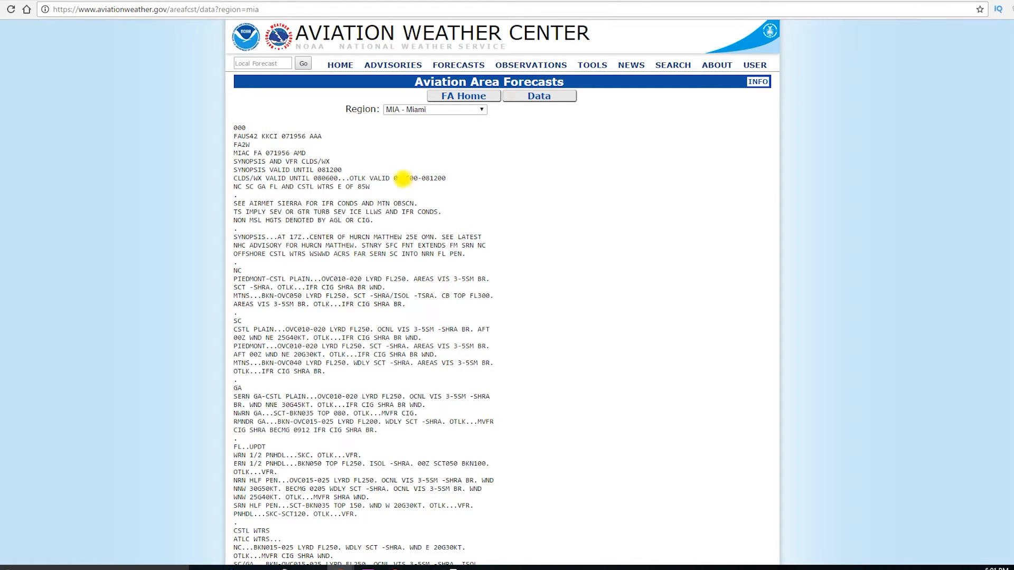
{"action": "mouse_move", "coordinate": [232, 191]}
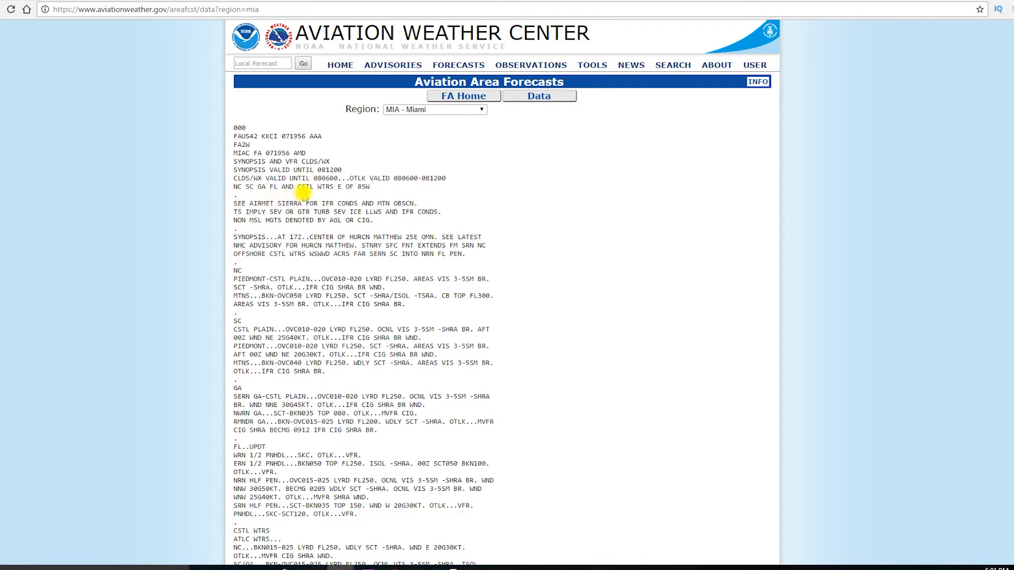
{"action": "mouse_move", "coordinate": [359, 195]}
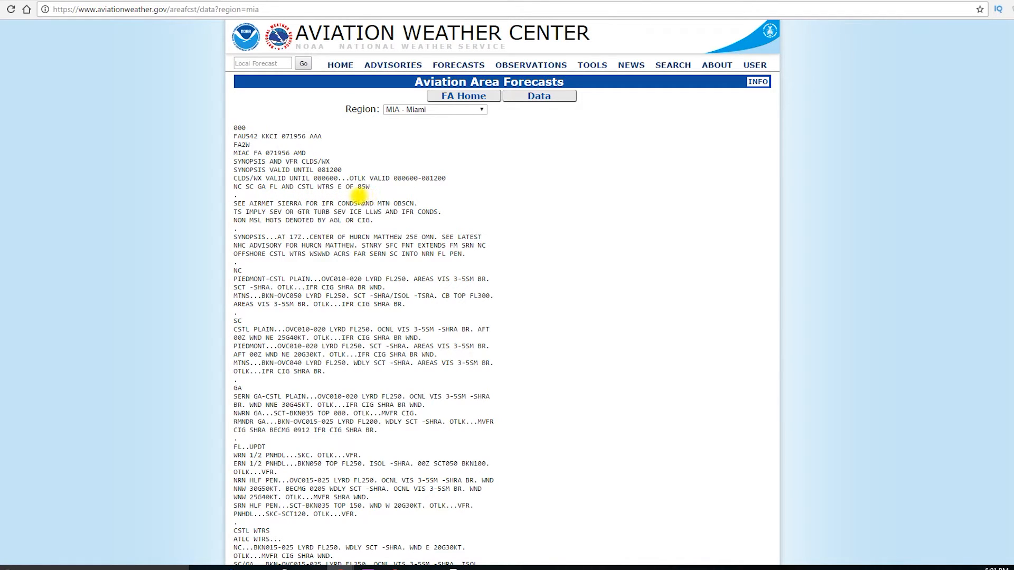
{"action": "mouse_move", "coordinate": [355, 188]}
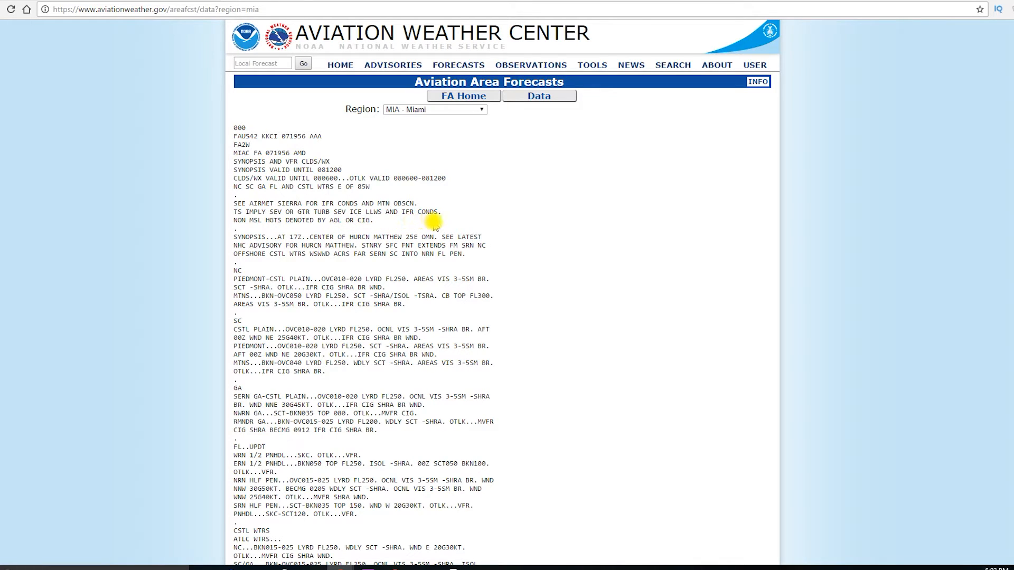
{"action": "mouse_move", "coordinate": [430, 223]}
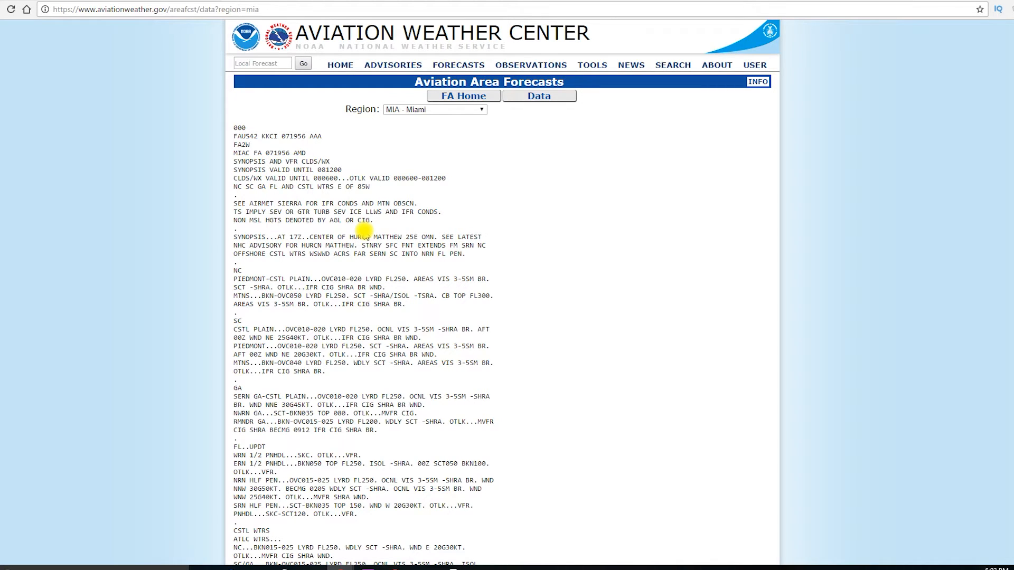
{"action": "mouse_move", "coordinate": [295, 261]}
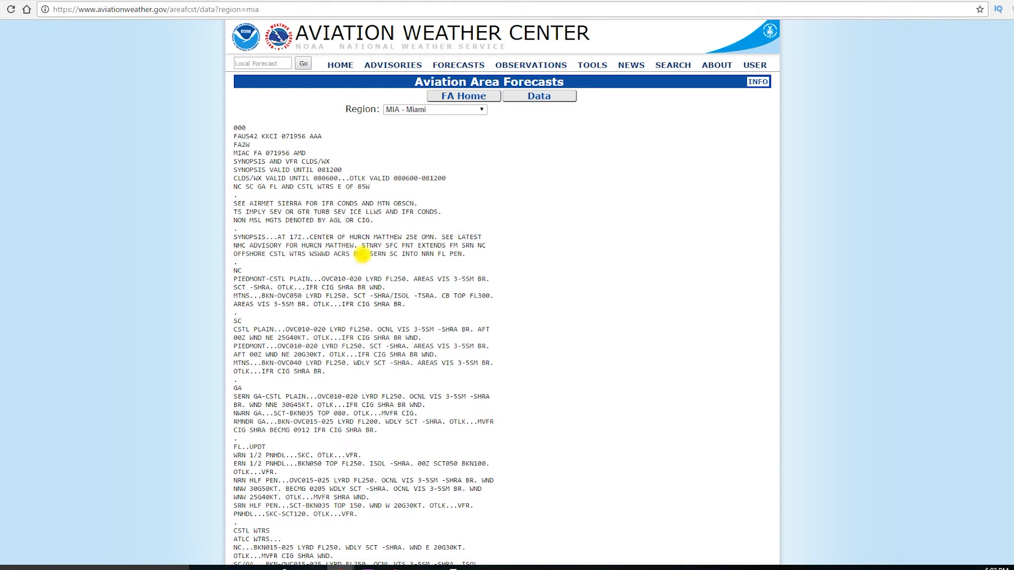
{"action": "scroll", "scroll_direction": "down", "scroll_amount": 3}
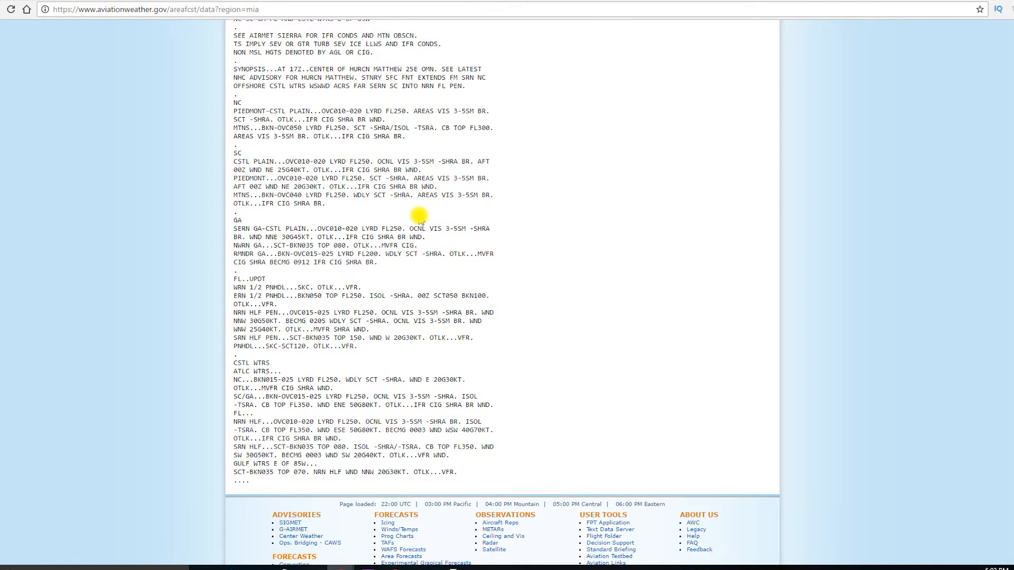
{"action": "mouse_move", "coordinate": [235, 150]}
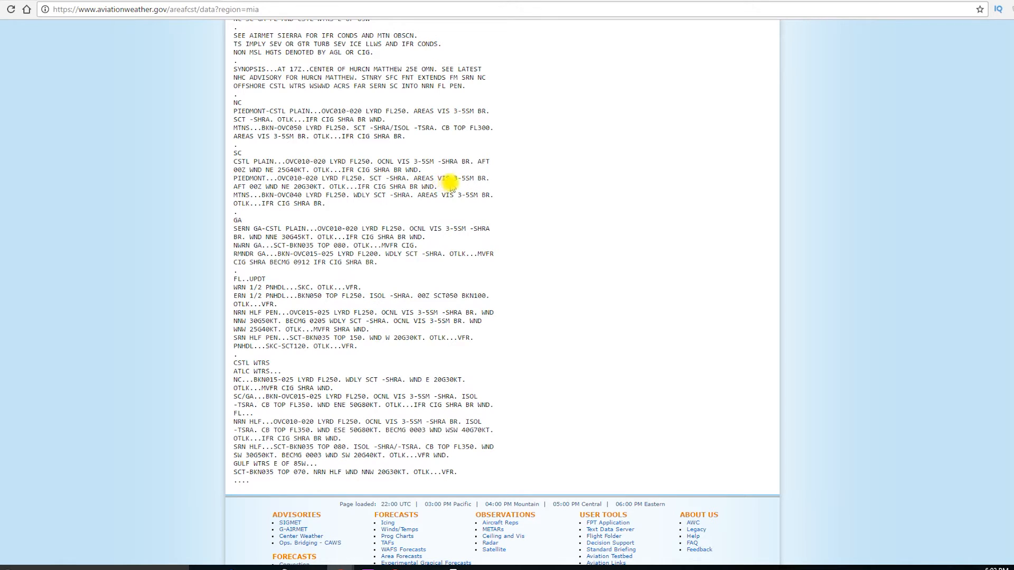
{"action": "mouse_move", "coordinate": [475, 185]}
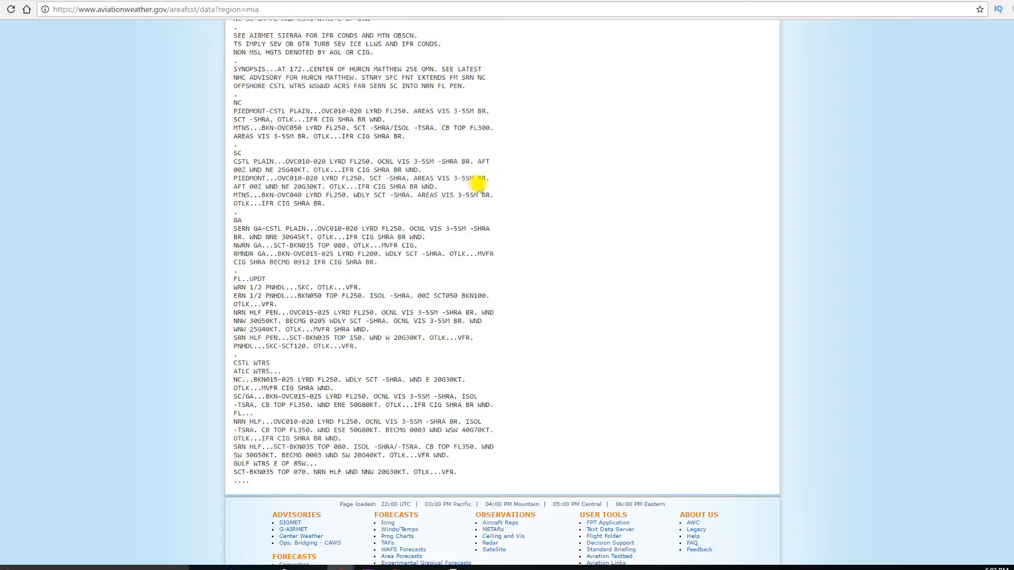
{"action": "mouse_move", "coordinate": [258, 195]}
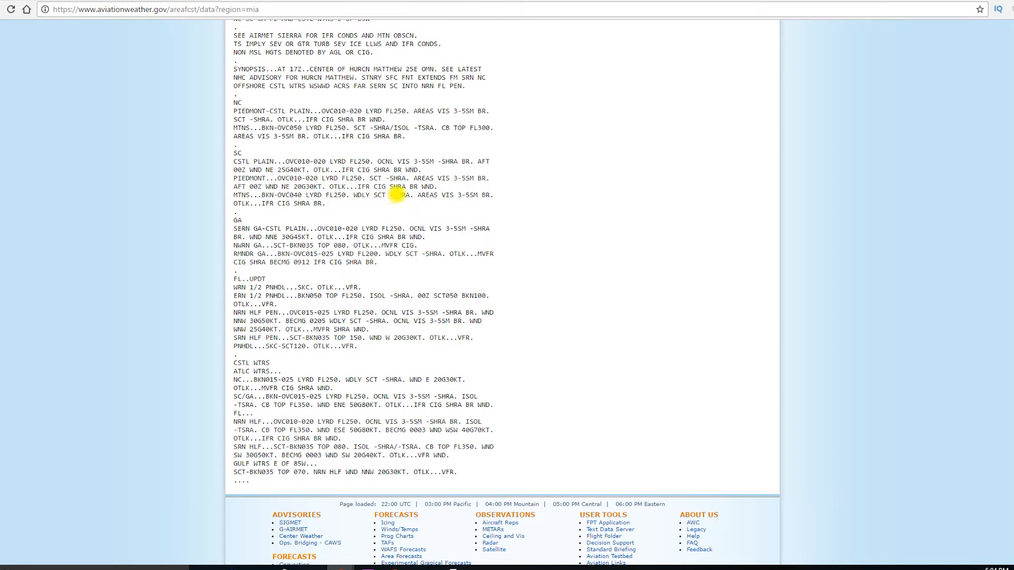
{"action": "mouse_move", "coordinate": [432, 194]}
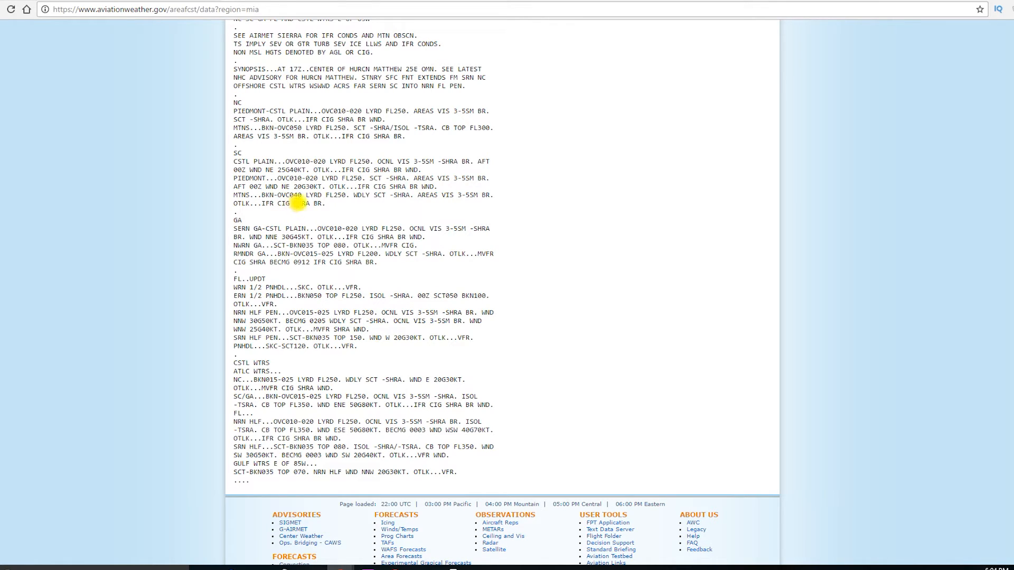
{"action": "mouse_move", "coordinate": [351, 200]}
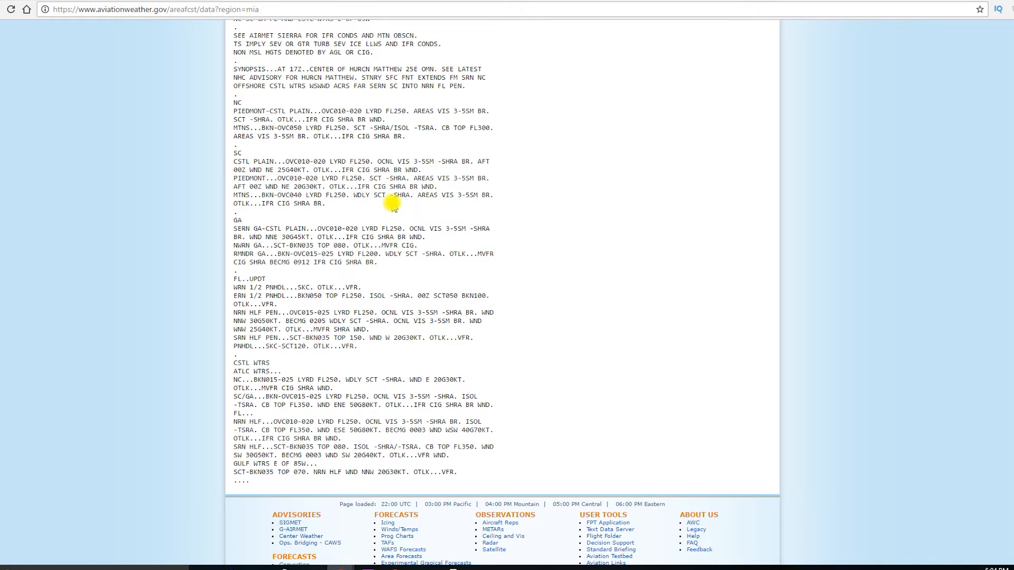
{"action": "mouse_move", "coordinate": [454, 209]}
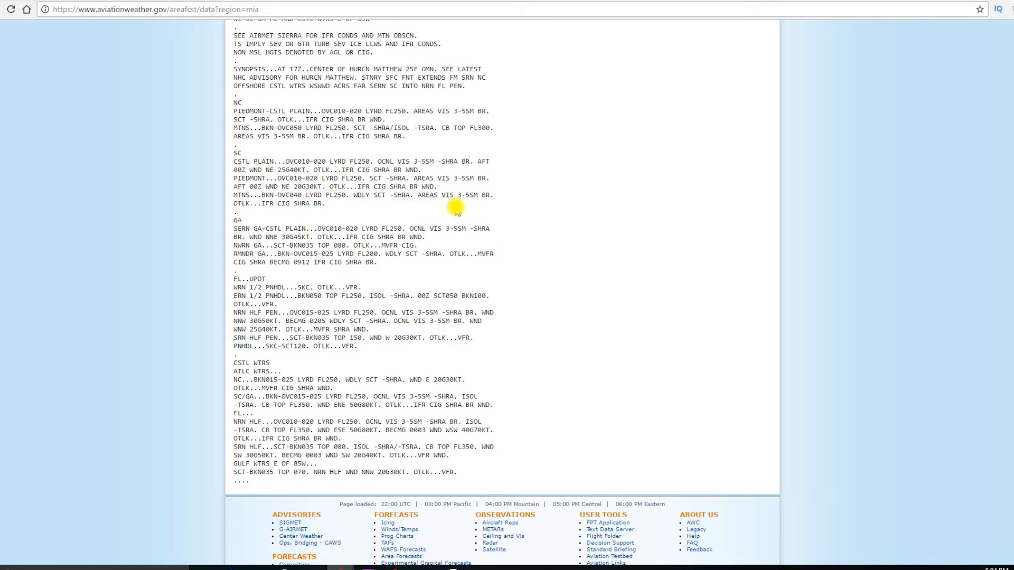
{"action": "mouse_move", "coordinate": [468, 206]}
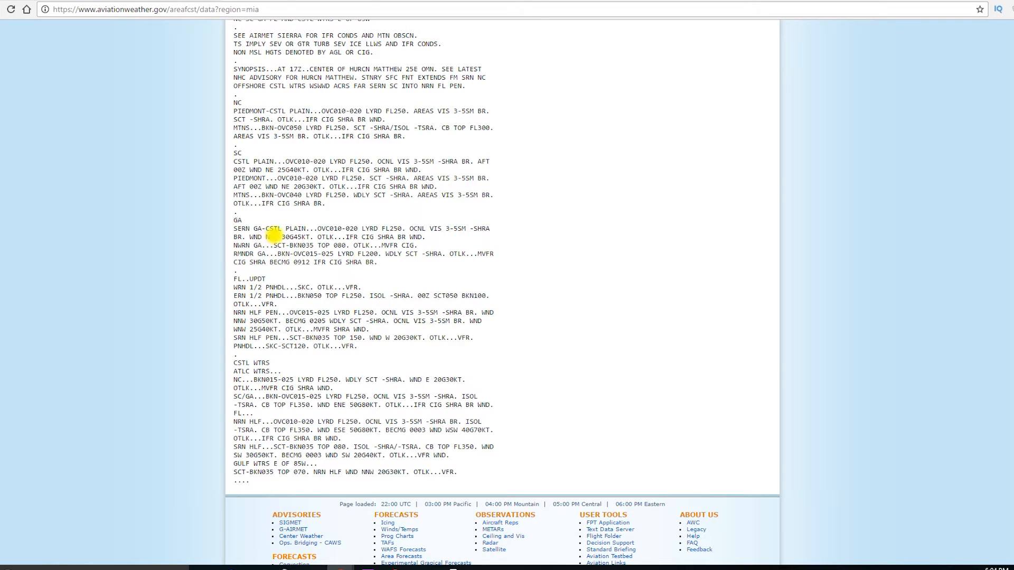
{"action": "mouse_move", "coordinate": [326, 240]}
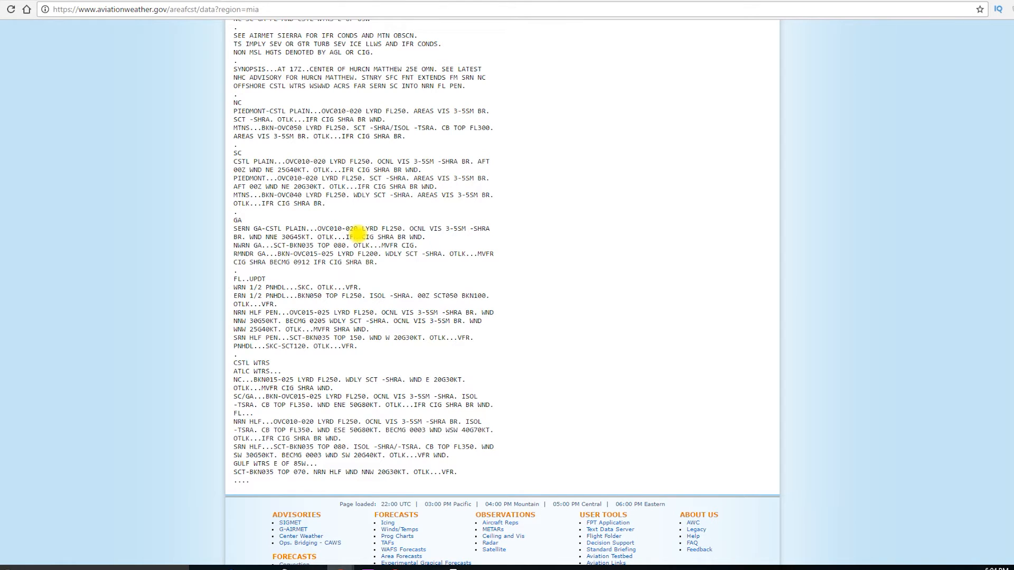
{"action": "mouse_move", "coordinate": [394, 237]}
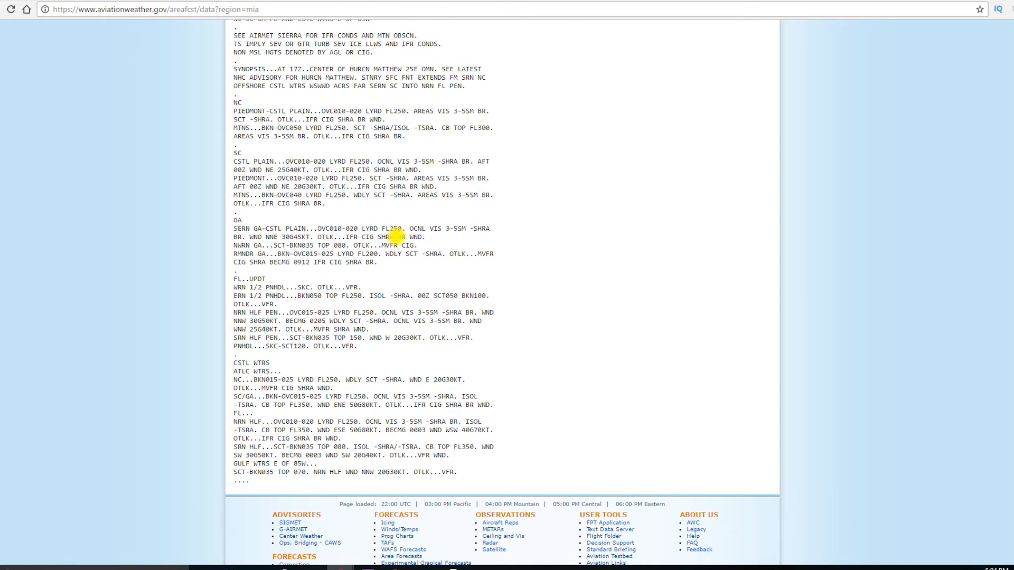
{"action": "mouse_move", "coordinate": [442, 231]}
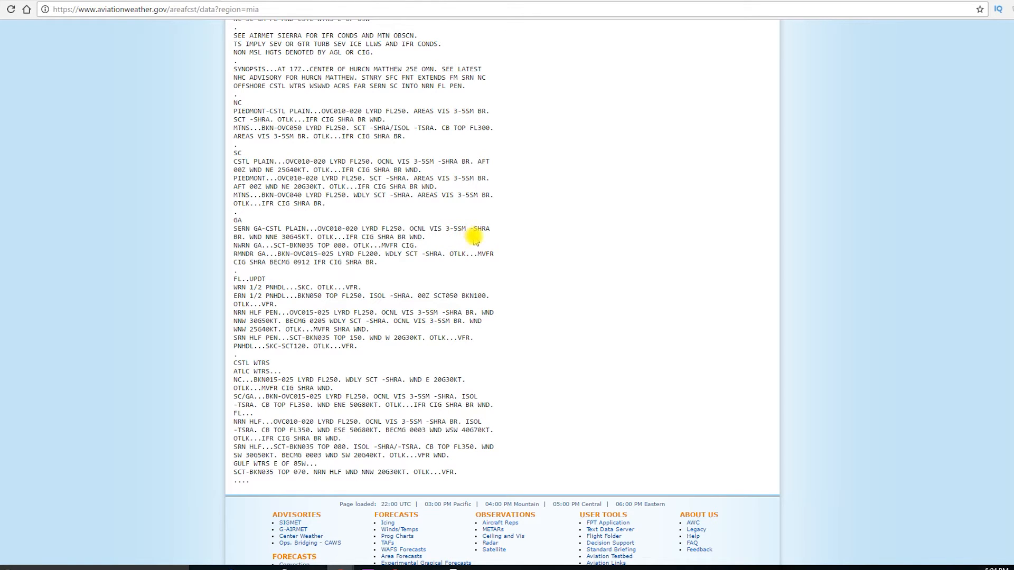
{"action": "mouse_move", "coordinate": [232, 243]}
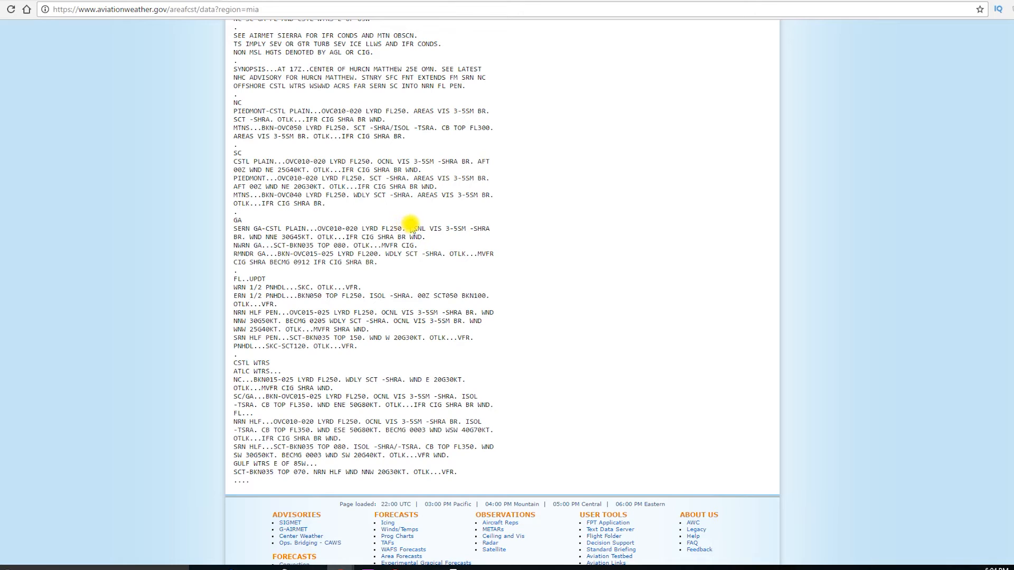
{"action": "mouse_move", "coordinate": [414, 215]}
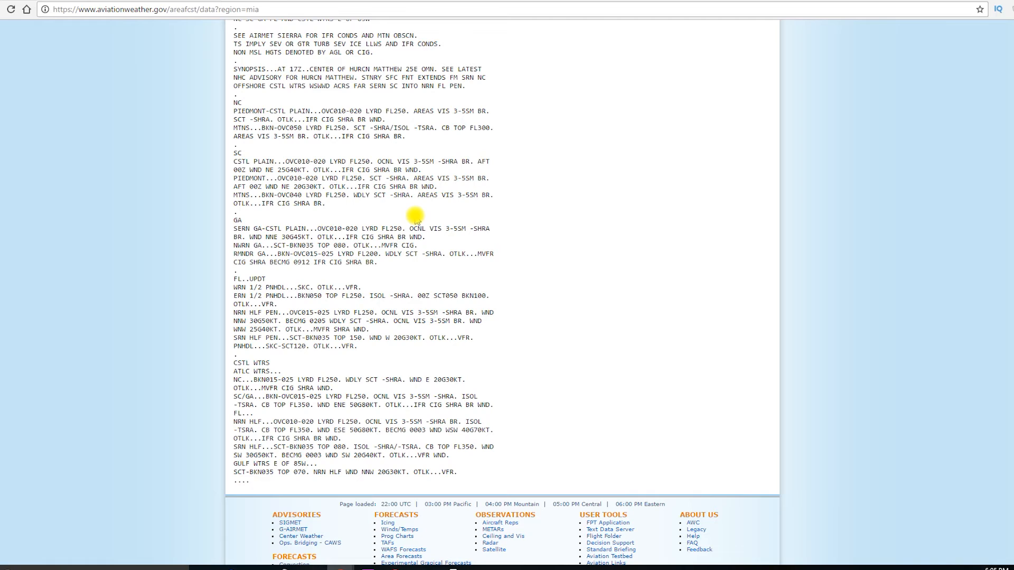
{"action": "mouse_move", "coordinate": [228, 252]}
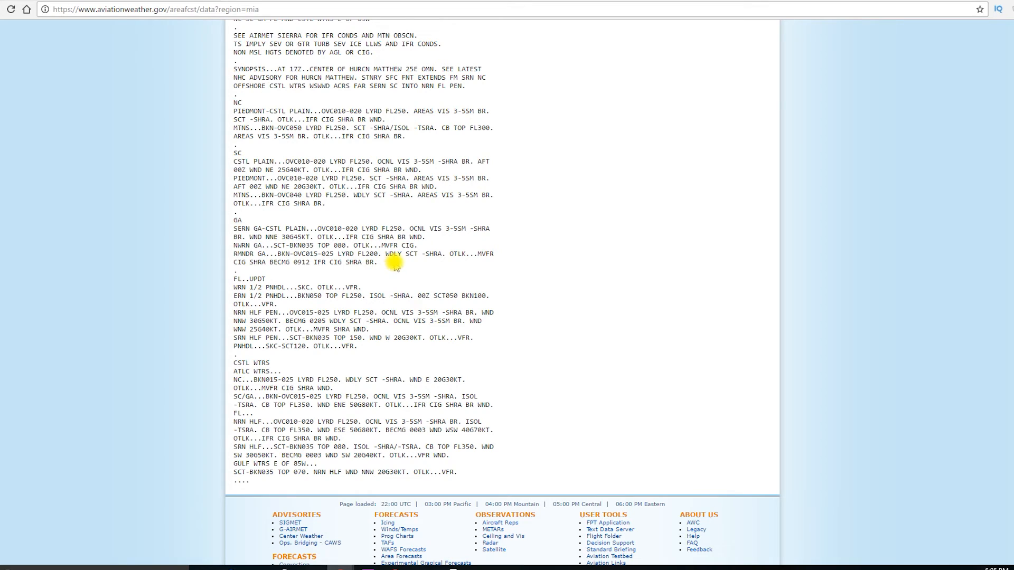
{"action": "mouse_move", "coordinate": [448, 266]}
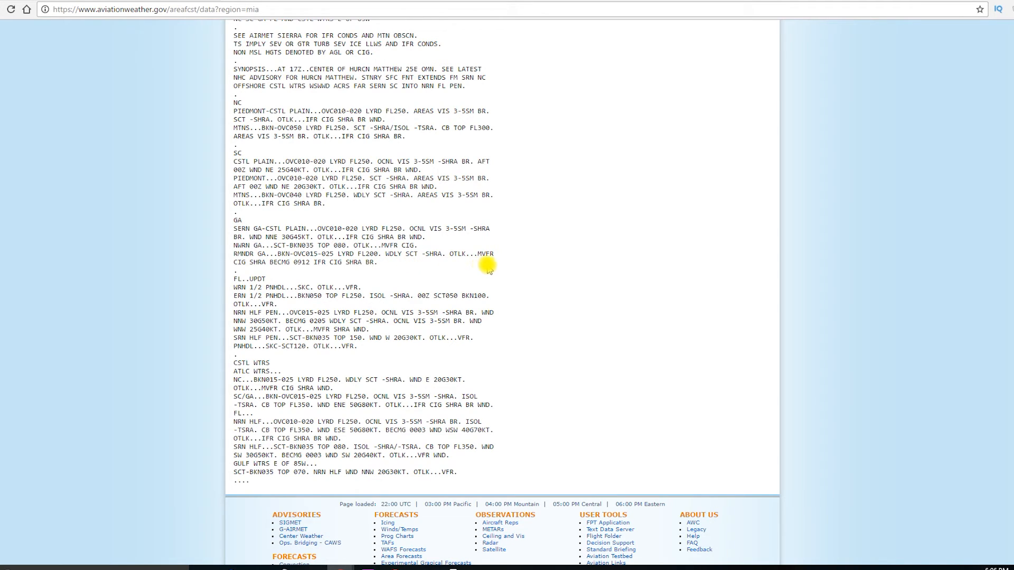
{"action": "mouse_move", "coordinate": [236, 278]}
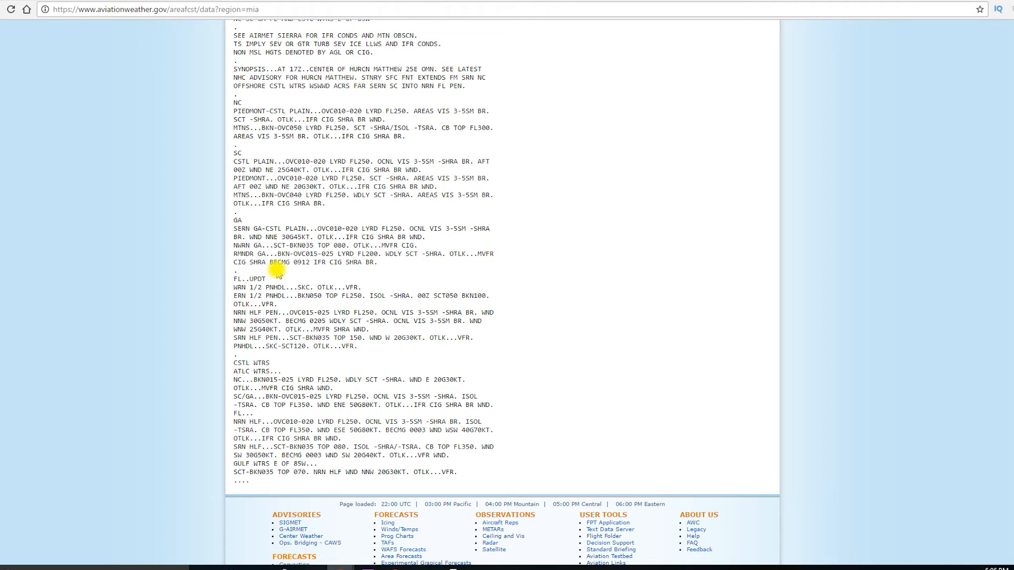
{"action": "mouse_move", "coordinate": [298, 270]}
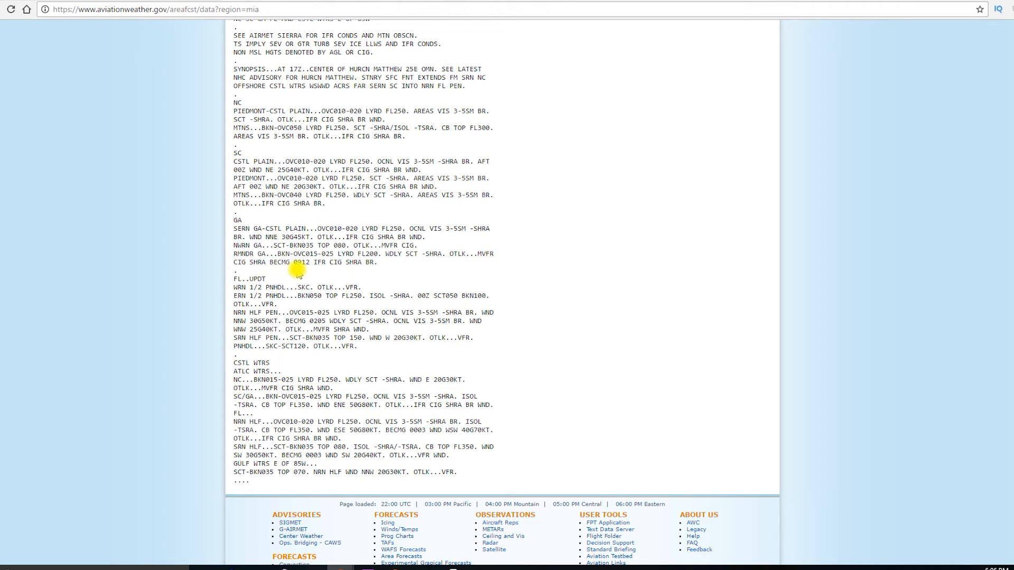
{"action": "mouse_move", "coordinate": [308, 273]}
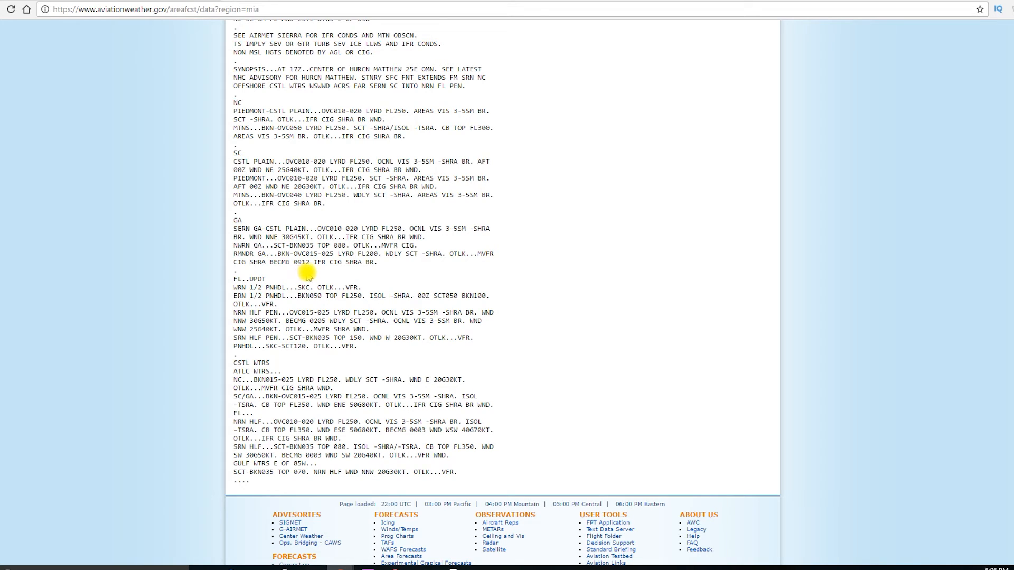
{"action": "mouse_move", "coordinate": [328, 275]}
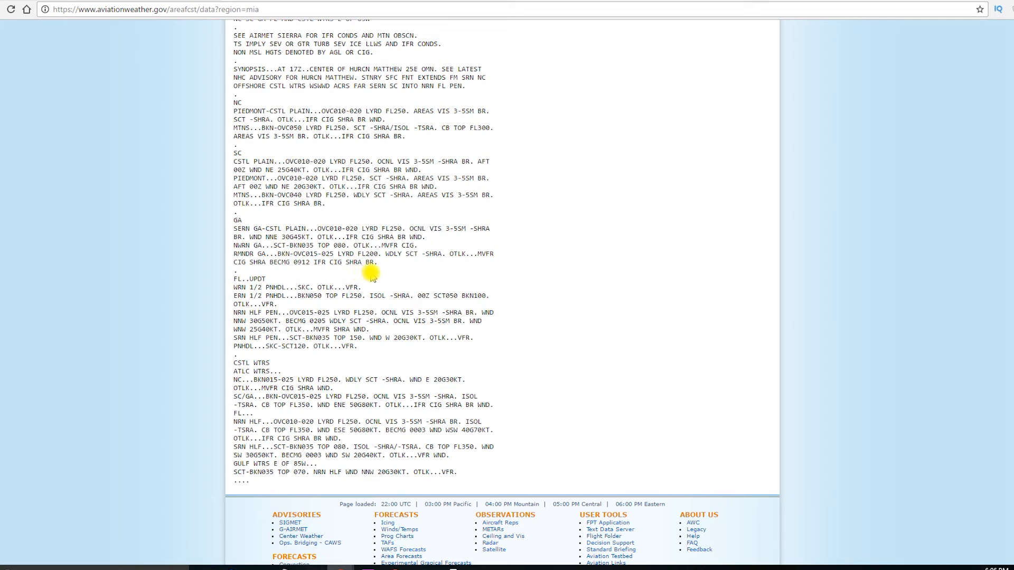
{"action": "mouse_move", "coordinate": [490, 262]}
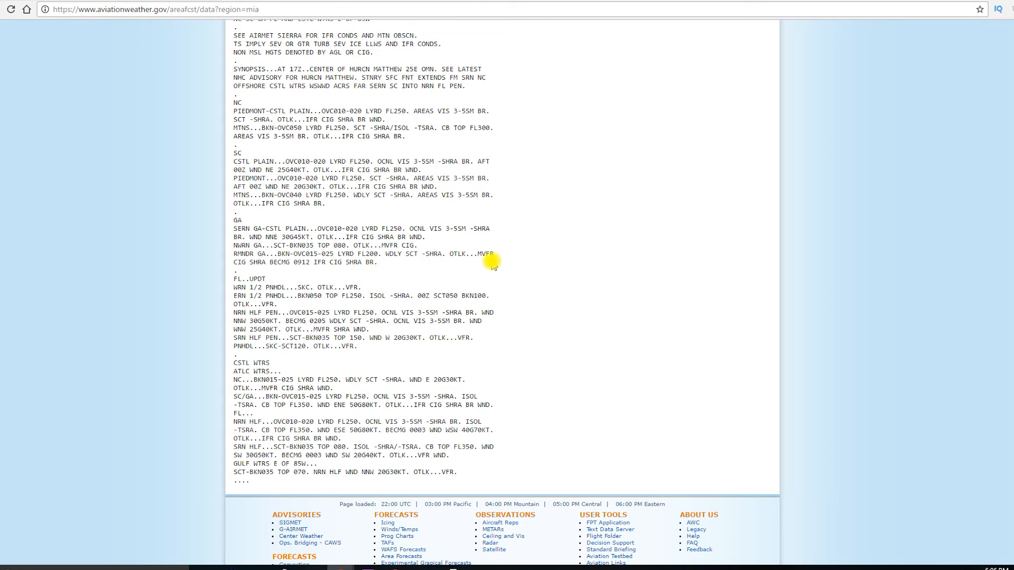
{"action": "mouse_move", "coordinate": [296, 271]}
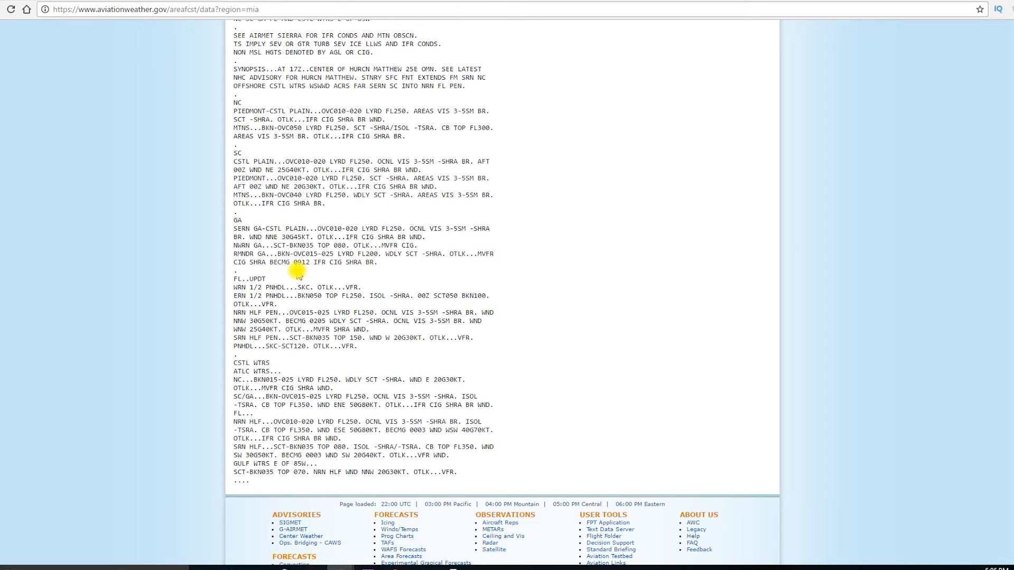
{"action": "mouse_move", "coordinate": [308, 271]}
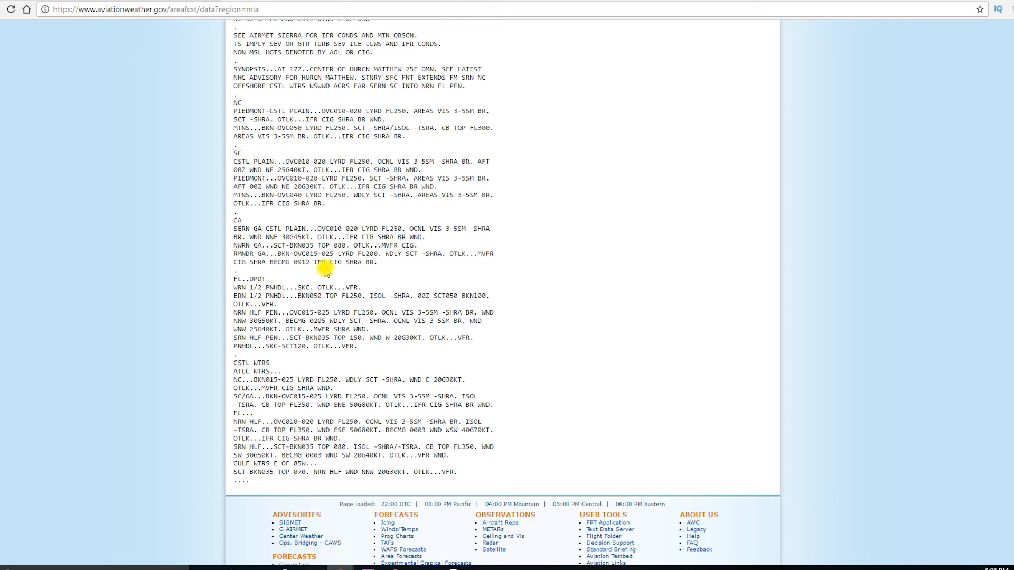
{"action": "mouse_move", "coordinate": [223, 290]}
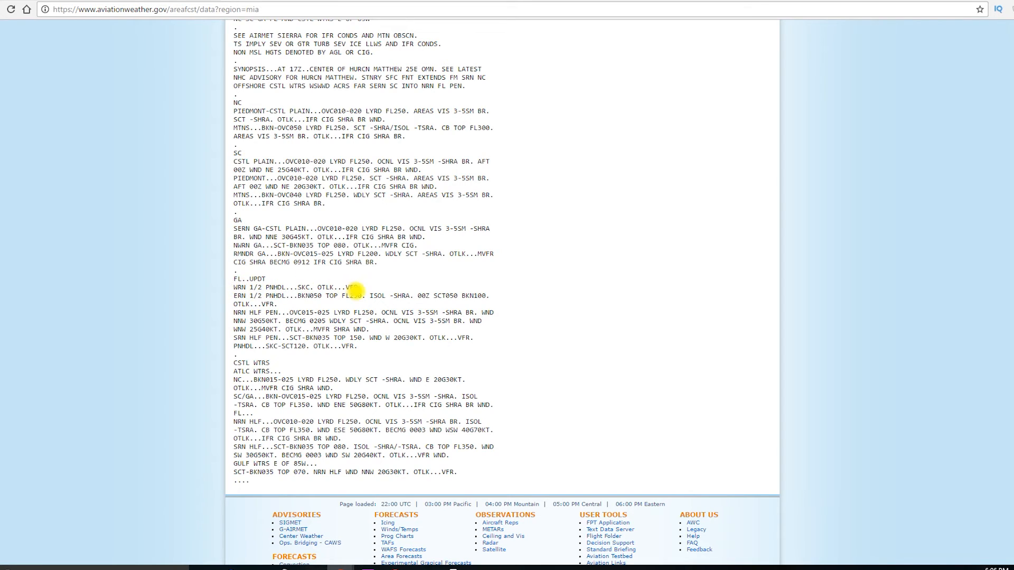
{"action": "mouse_move", "coordinate": [332, 296]}
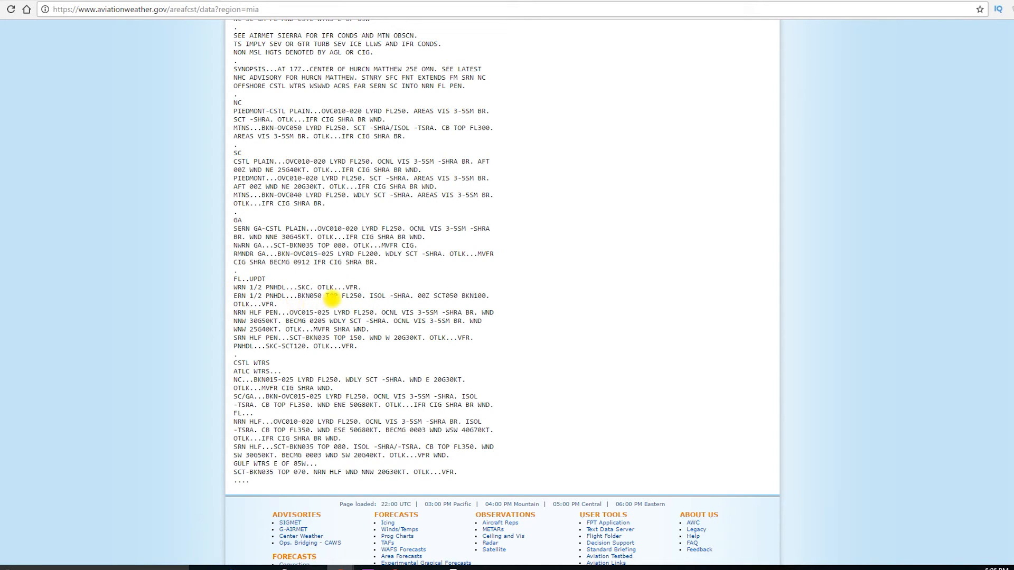
{"action": "mouse_move", "coordinate": [231, 305]}
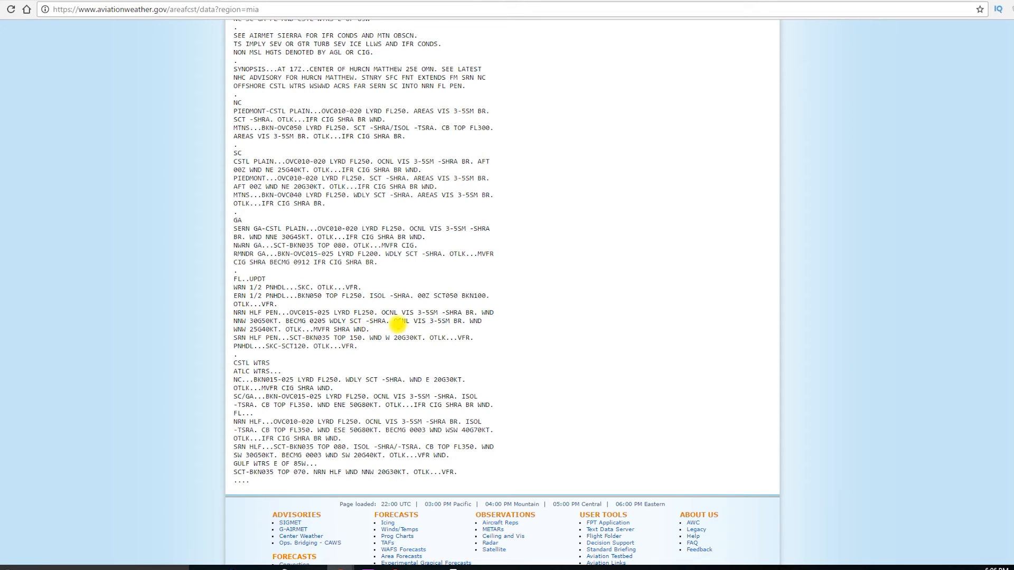
{"action": "mouse_move", "coordinate": [427, 323]}
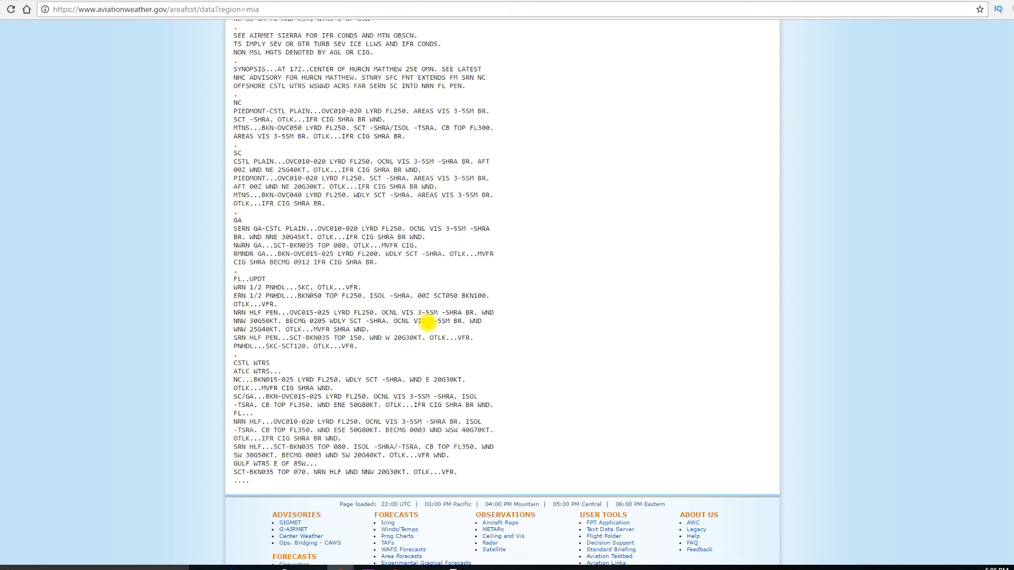
{"action": "mouse_move", "coordinate": [453, 323]}
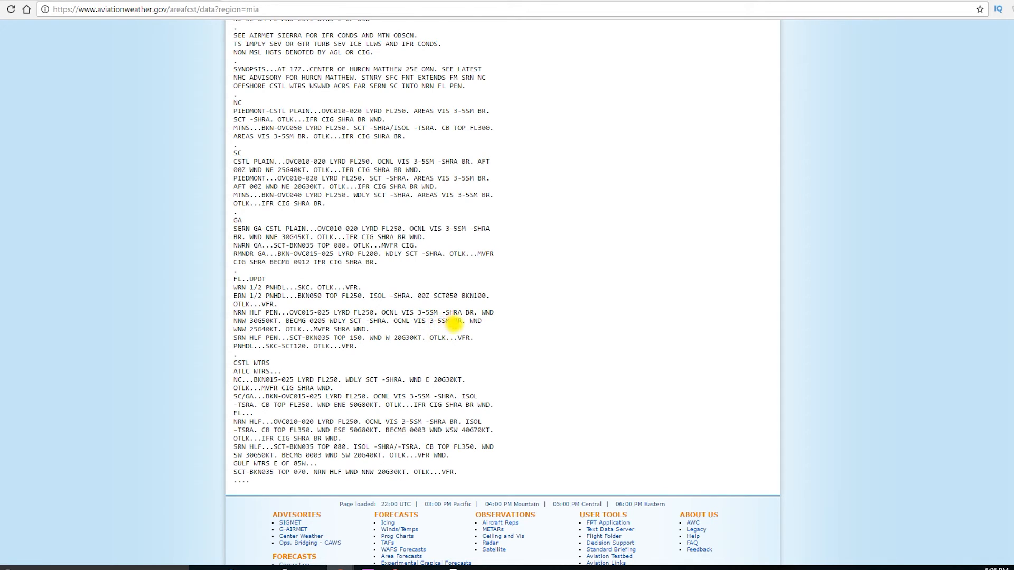
{"action": "mouse_move", "coordinate": [298, 308]}
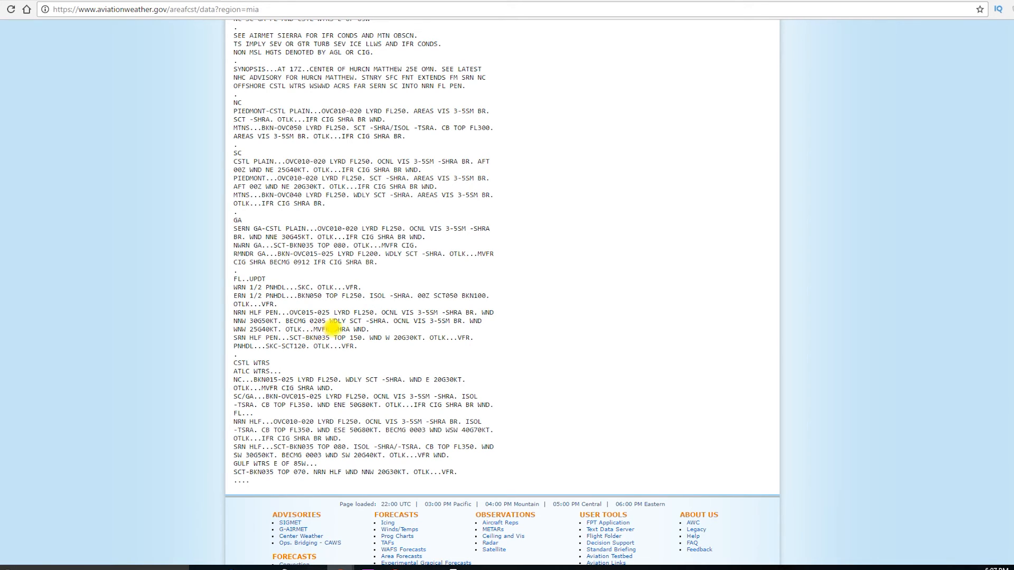
{"action": "mouse_move", "coordinate": [401, 328]}
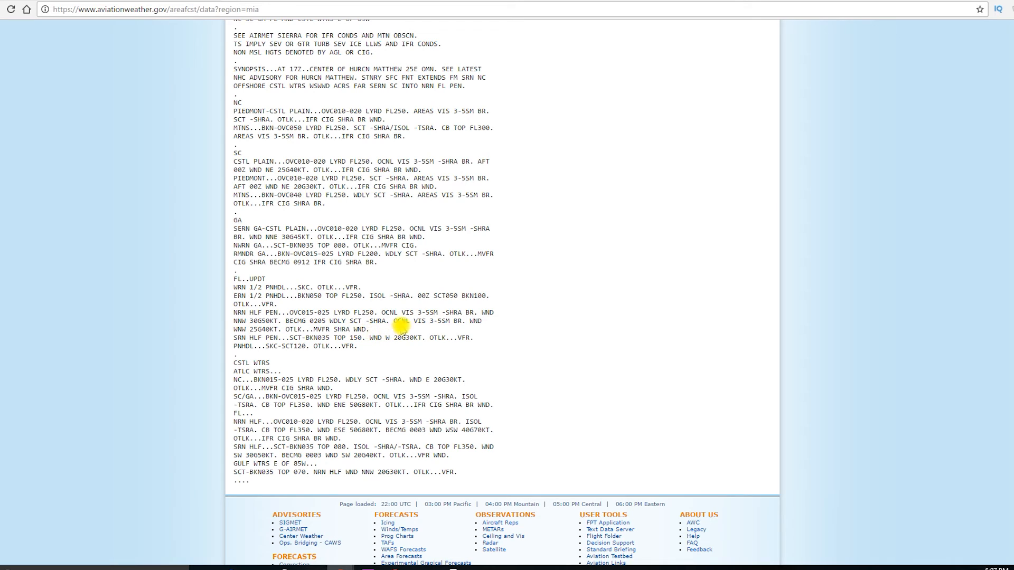
{"action": "mouse_move", "coordinate": [440, 330]}
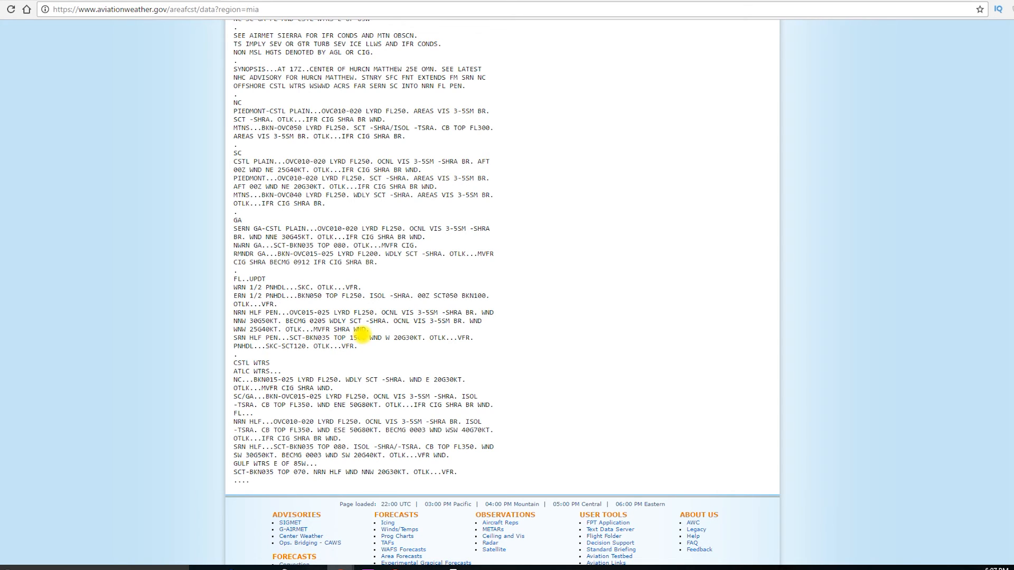
{"action": "mouse_move", "coordinate": [354, 321]}
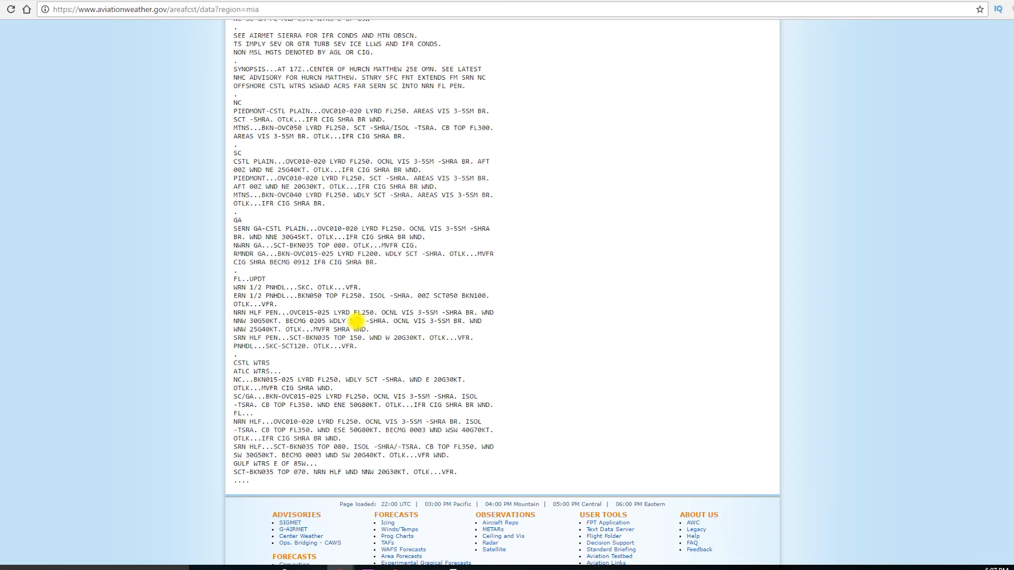
{"action": "mouse_move", "coordinate": [284, 318]}
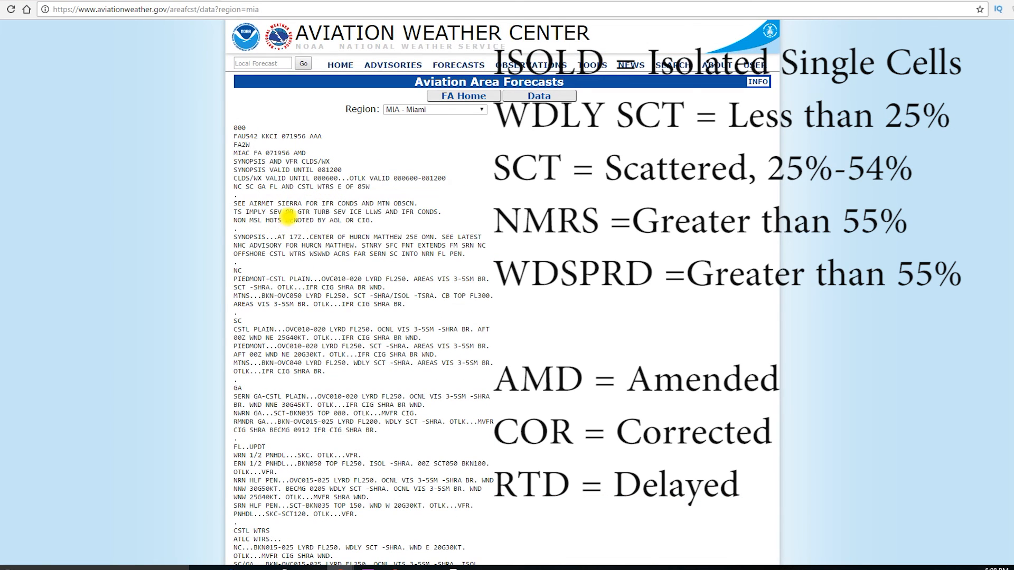
{"action": "mouse_move", "coordinate": [274, 139]}
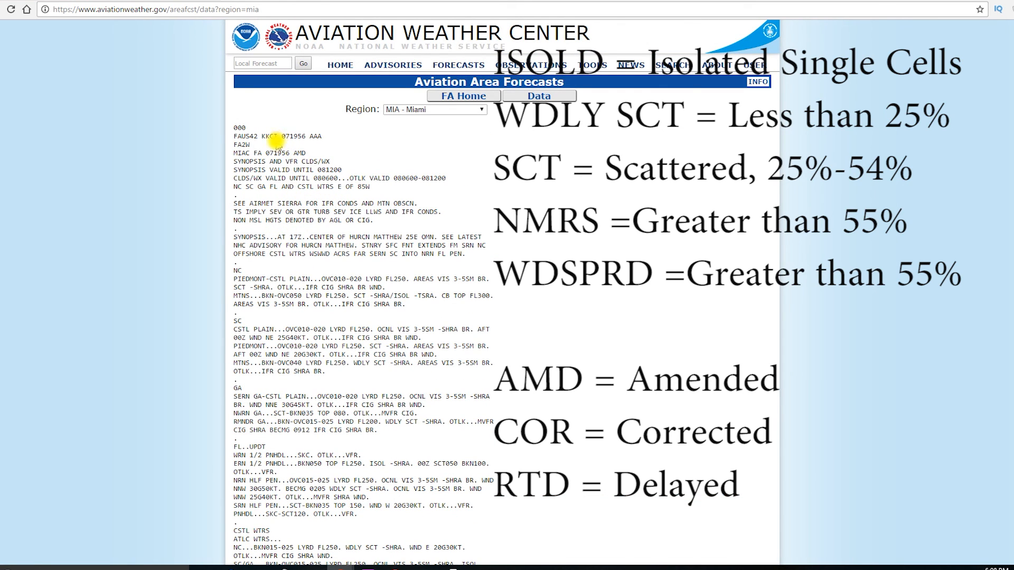